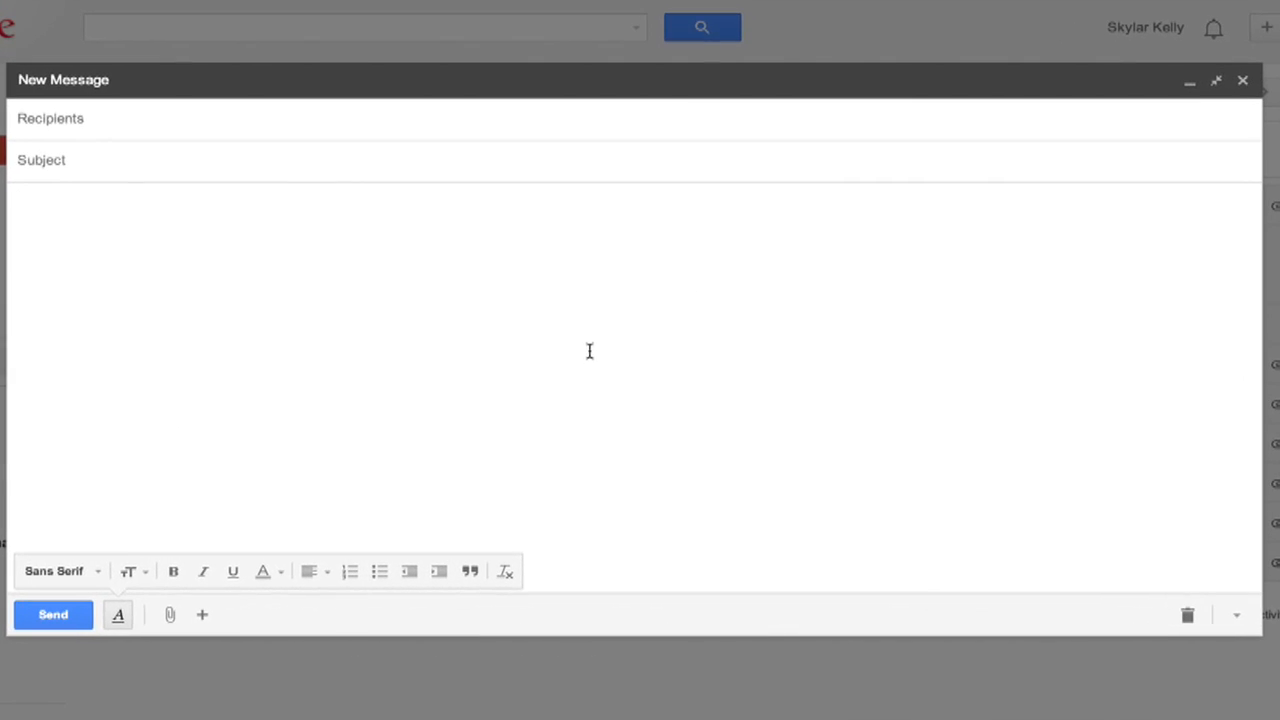
# Type "The quick brown fox jumped...", switch to a smaller size, add "the quick brown fox.", and close the draft
pyautogui.write('The quick bronw')
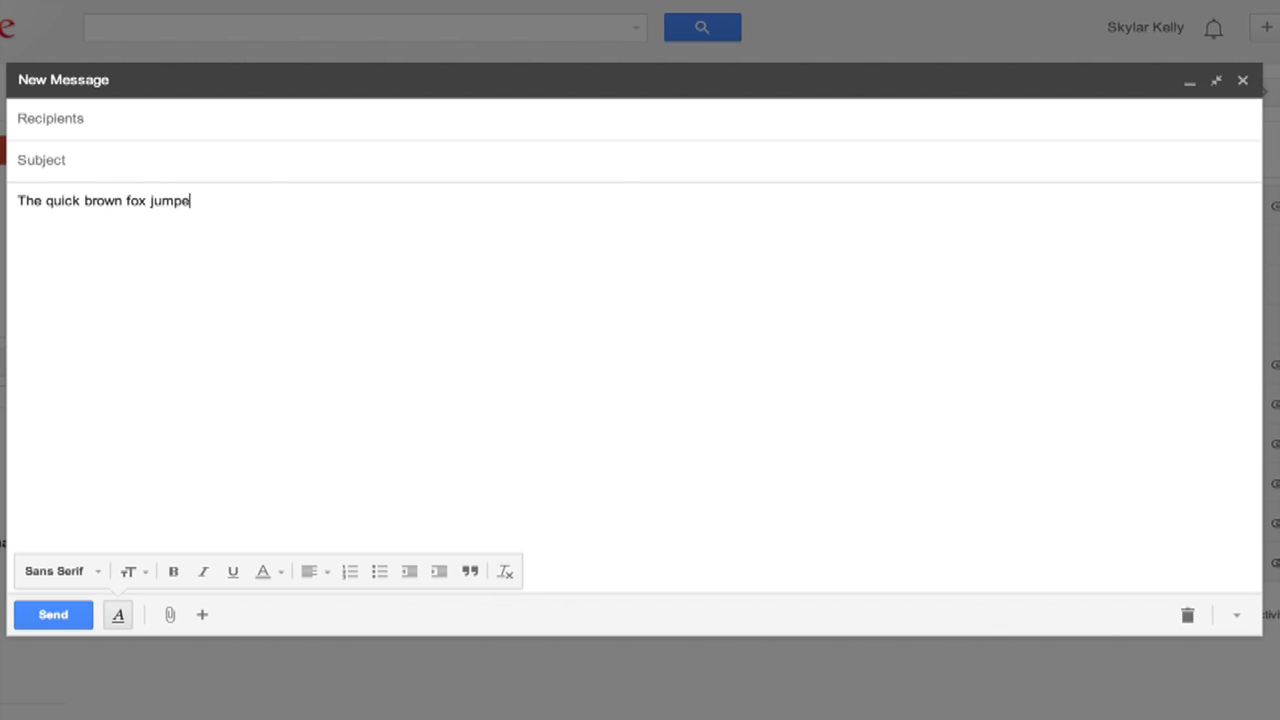
pyautogui.write('d...')
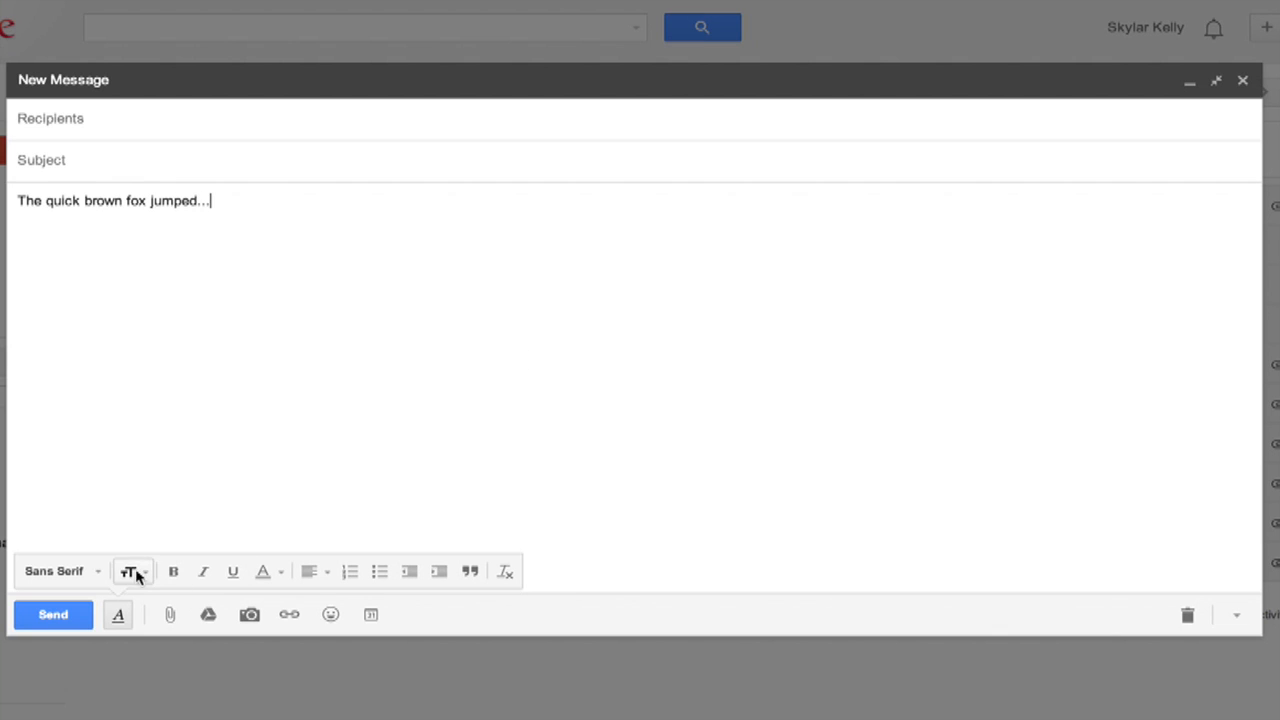
pyautogui.click(132, 572)
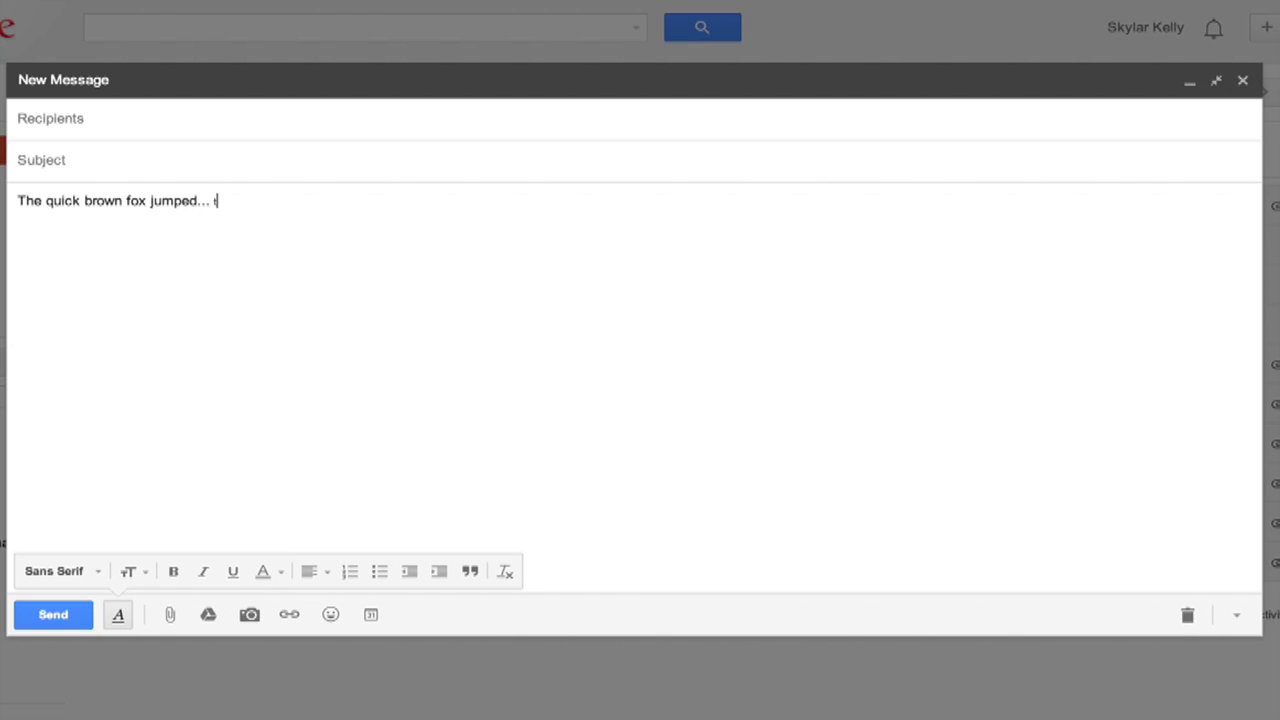
pyautogui.write('the quick')
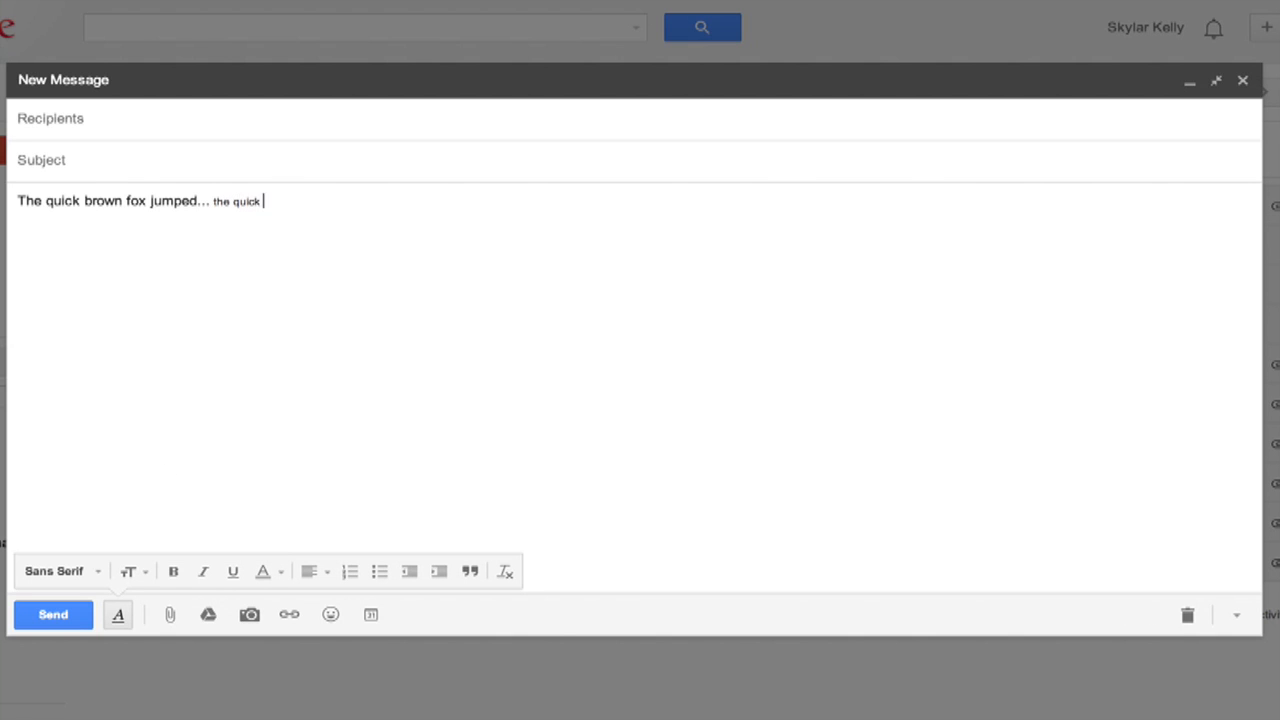
pyautogui.write('brown fox.')
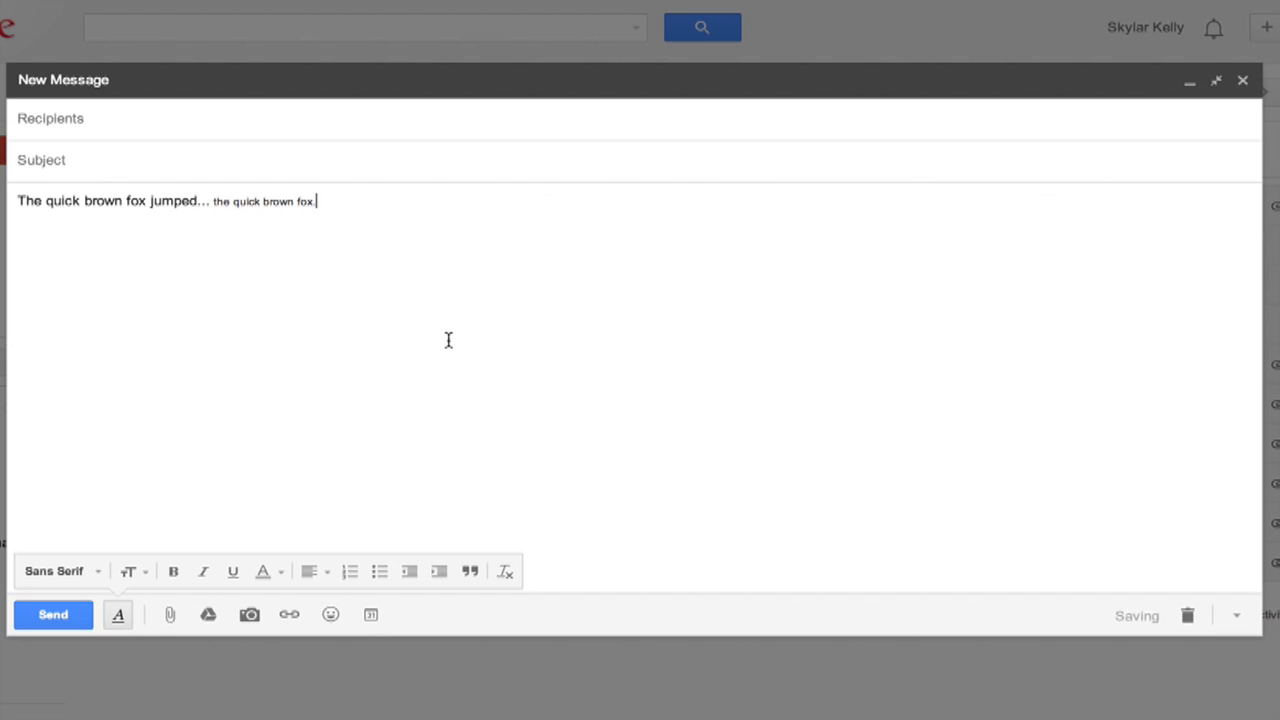
pyautogui.click(1242, 80)
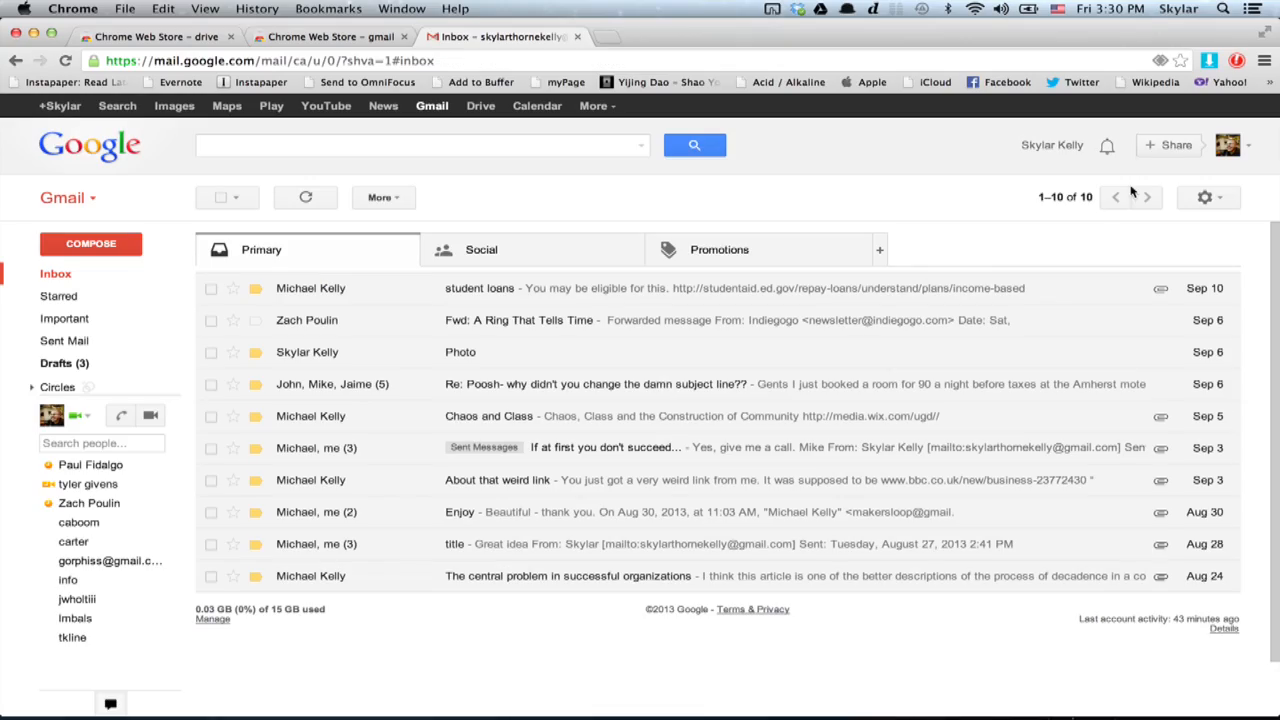
# Reach Chrome's Settings page from the main menu
pyautogui.click(1264, 60)
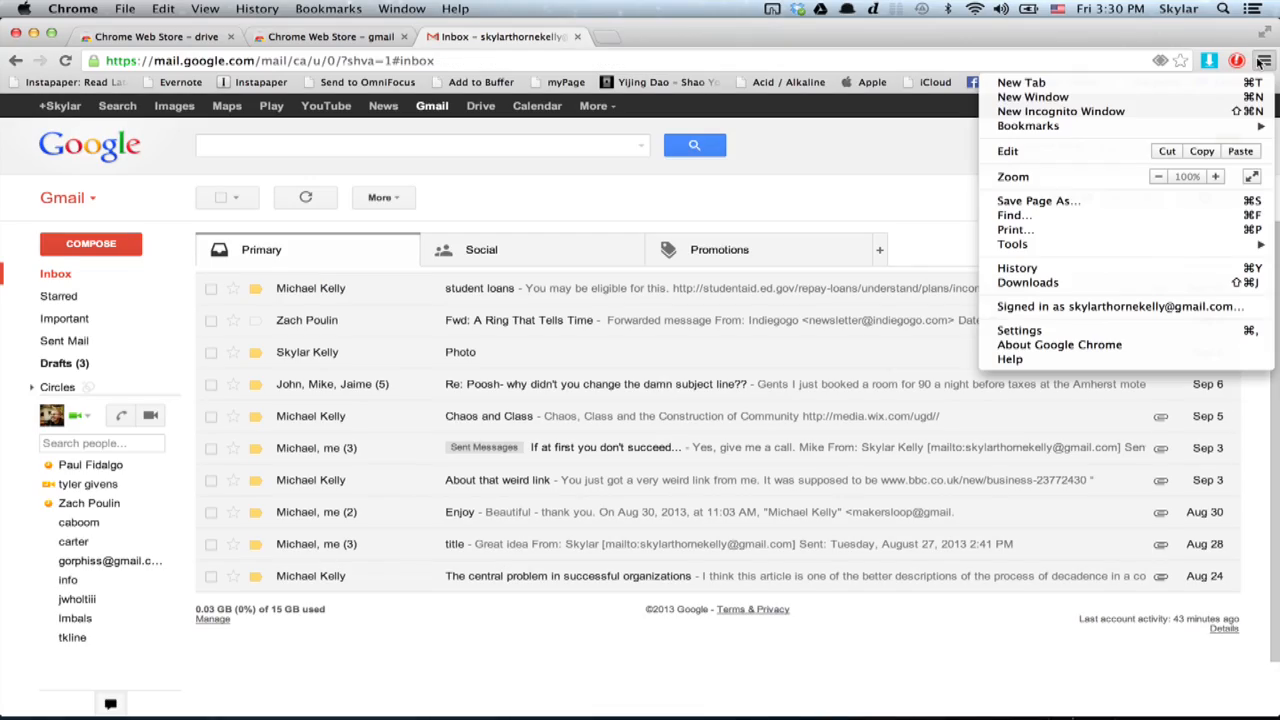
pyautogui.click(1020, 330)
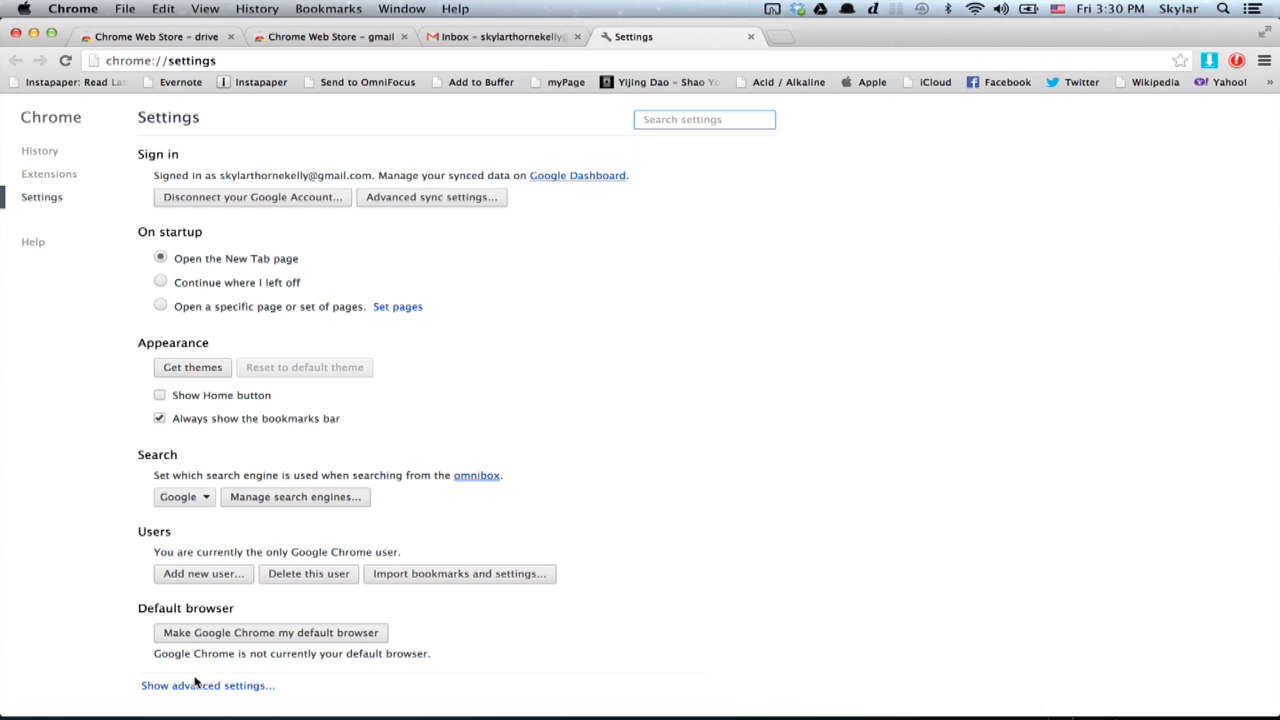
# Expand advanced settings and set the Web content font size to Small
pyautogui.scroll(-3)
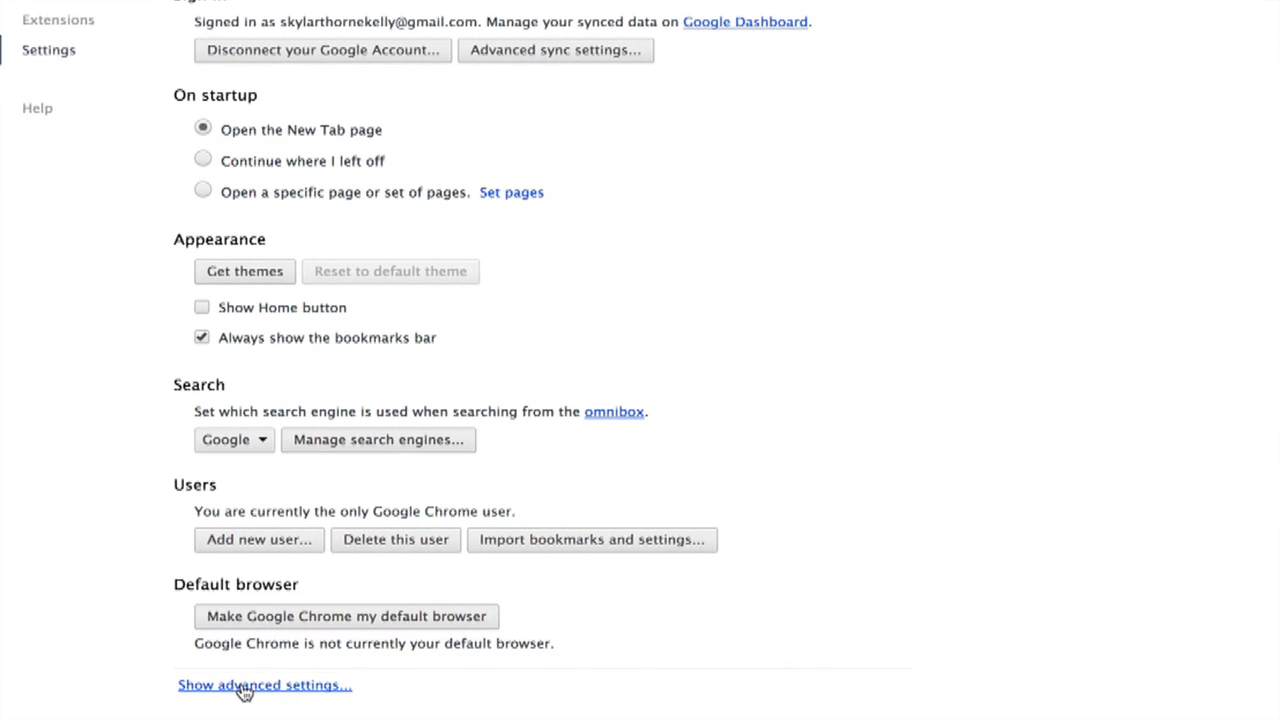
pyautogui.click(264, 684)
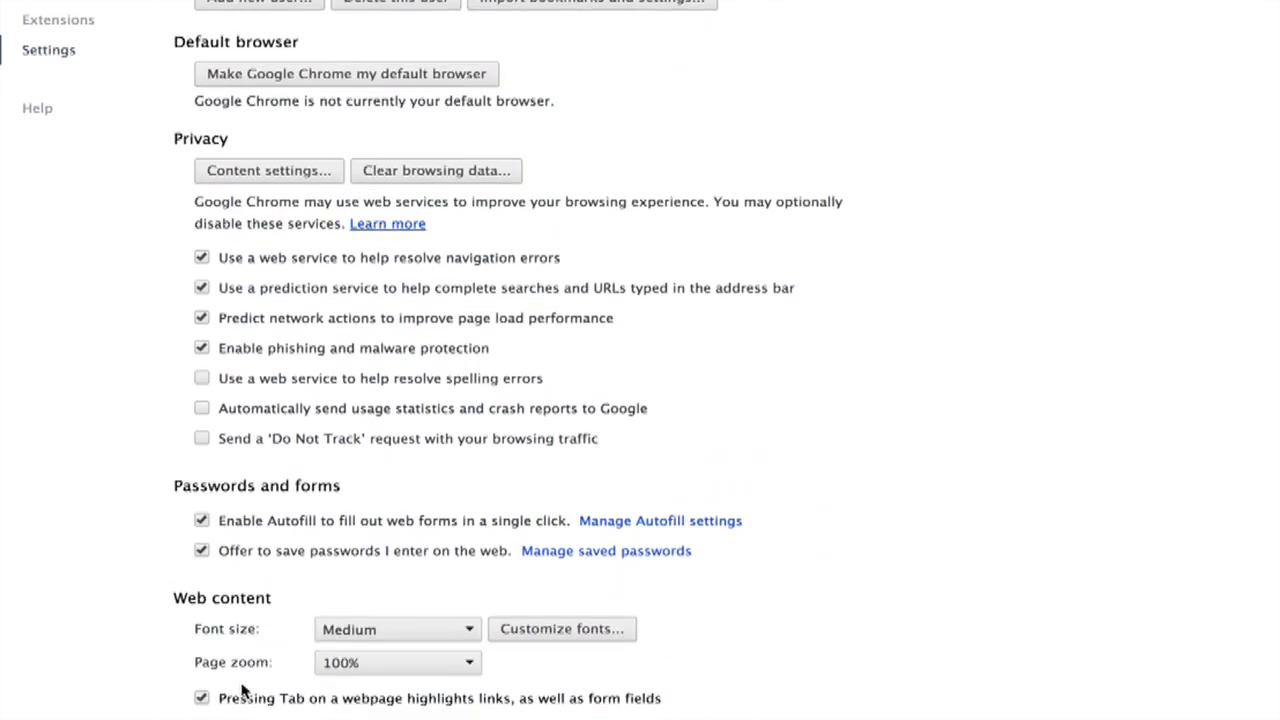
pyautogui.scroll(-3)
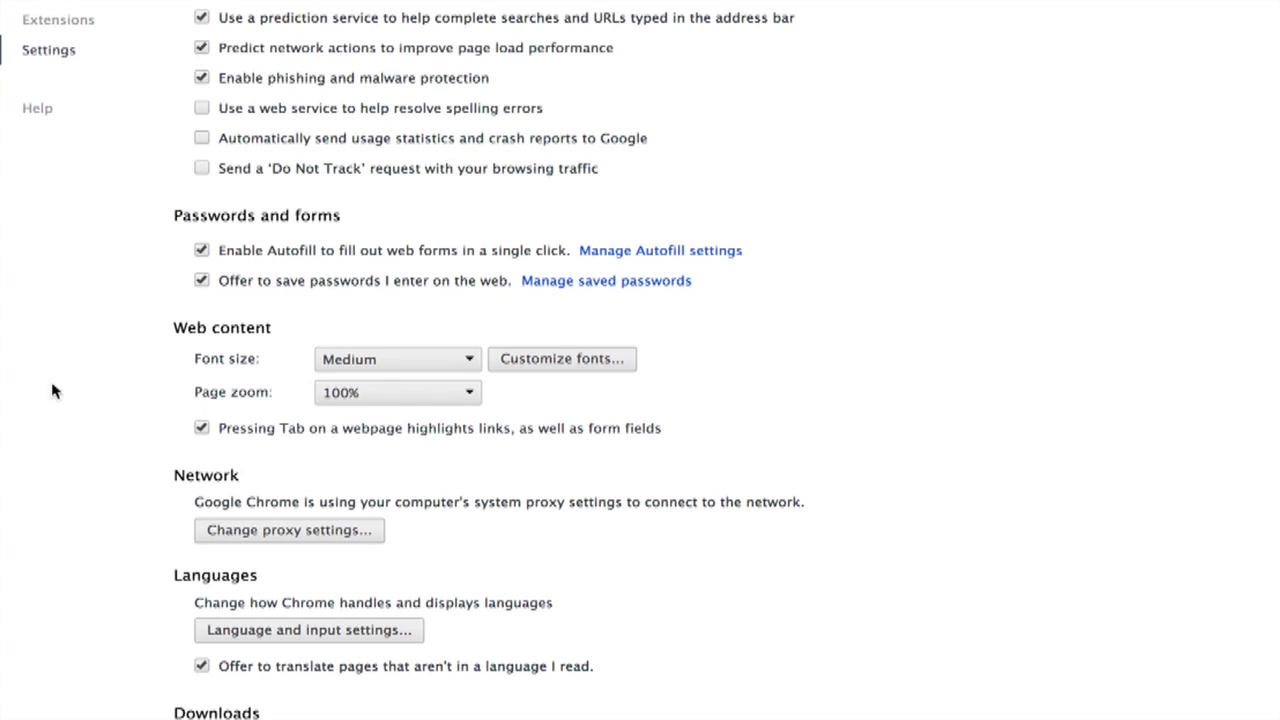
pyautogui.click(396, 360)
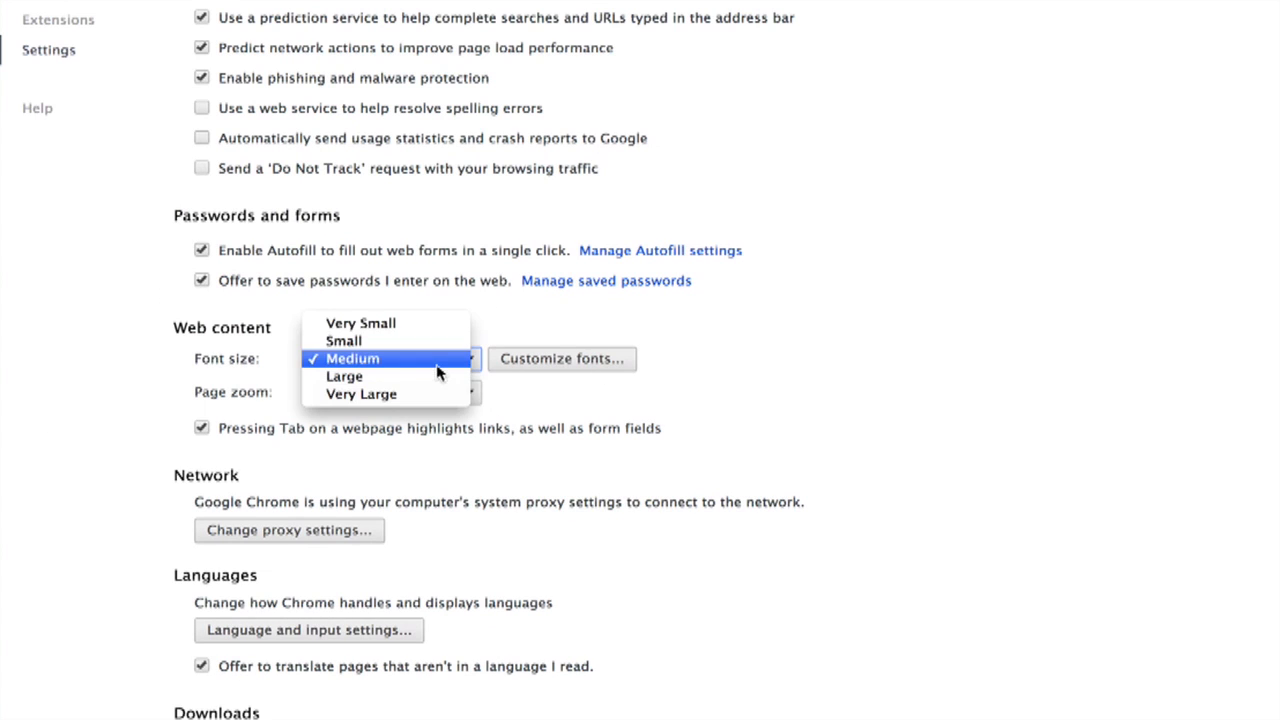
pyautogui.click(342, 340)
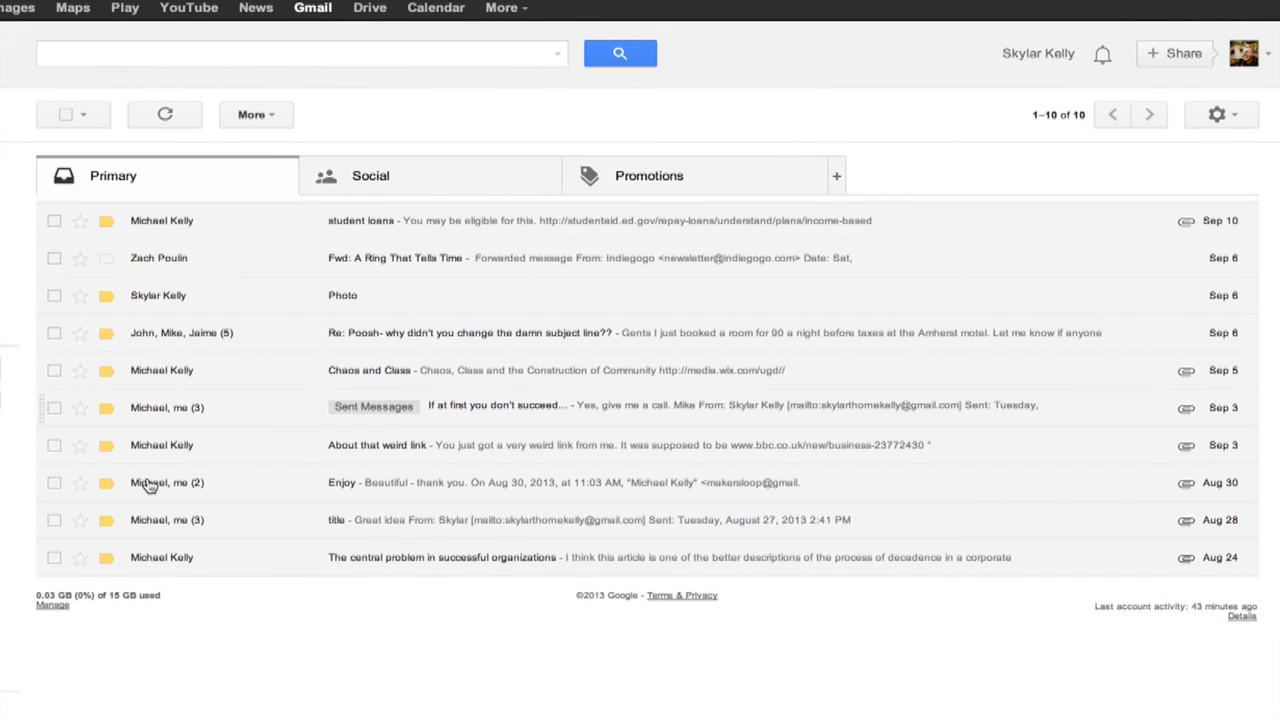
pyautogui.moveTo(180, 482)
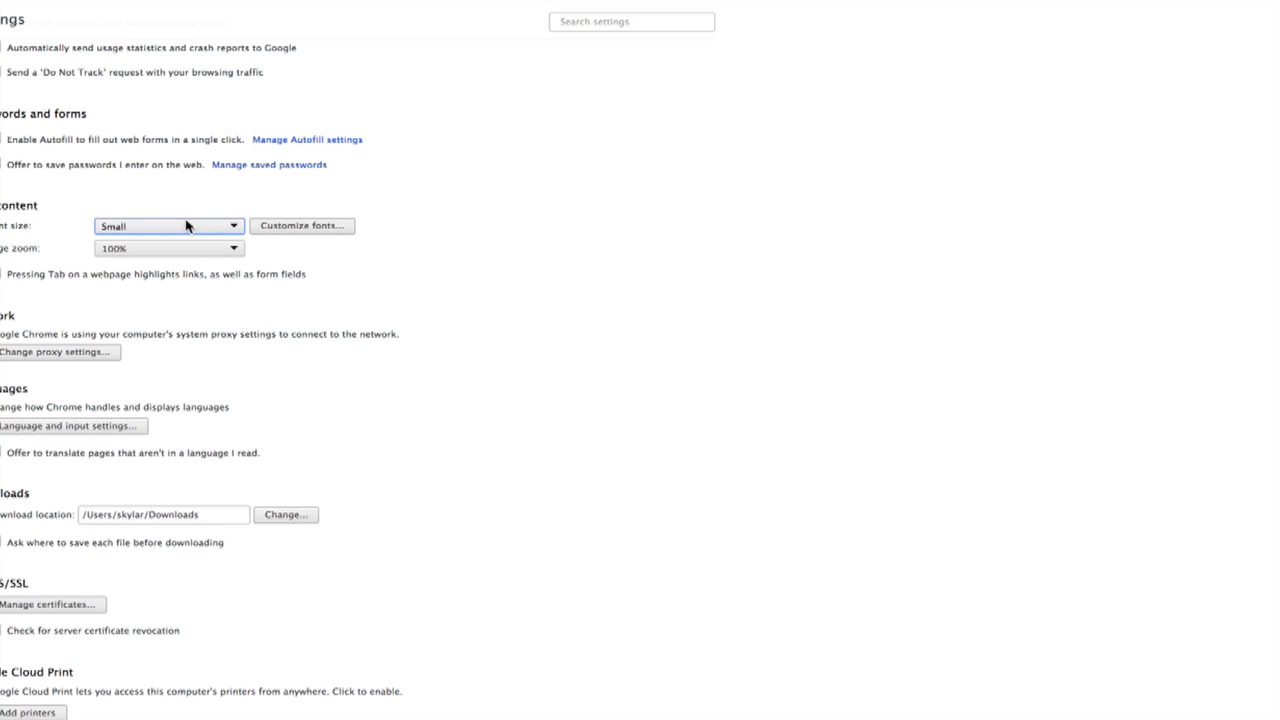
# Change the Web content font size from Small to Very Small and keep it
pyautogui.click(168, 224)
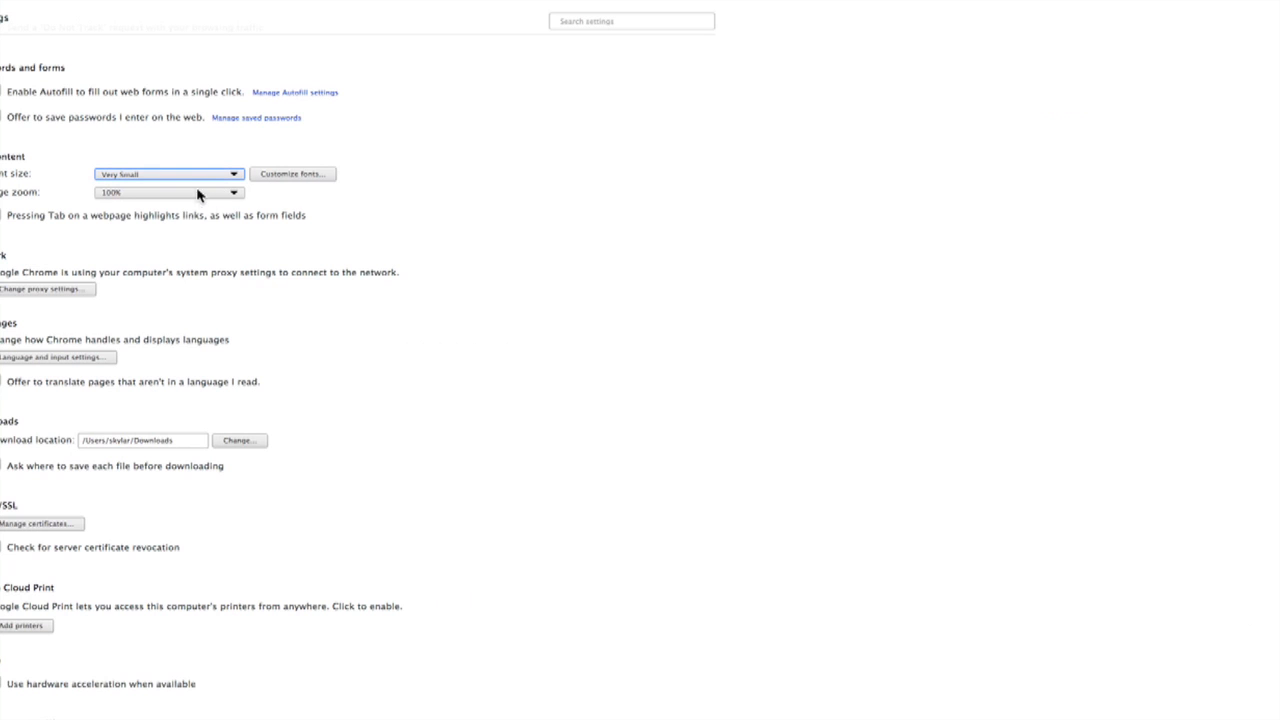
pyautogui.click(168, 172)
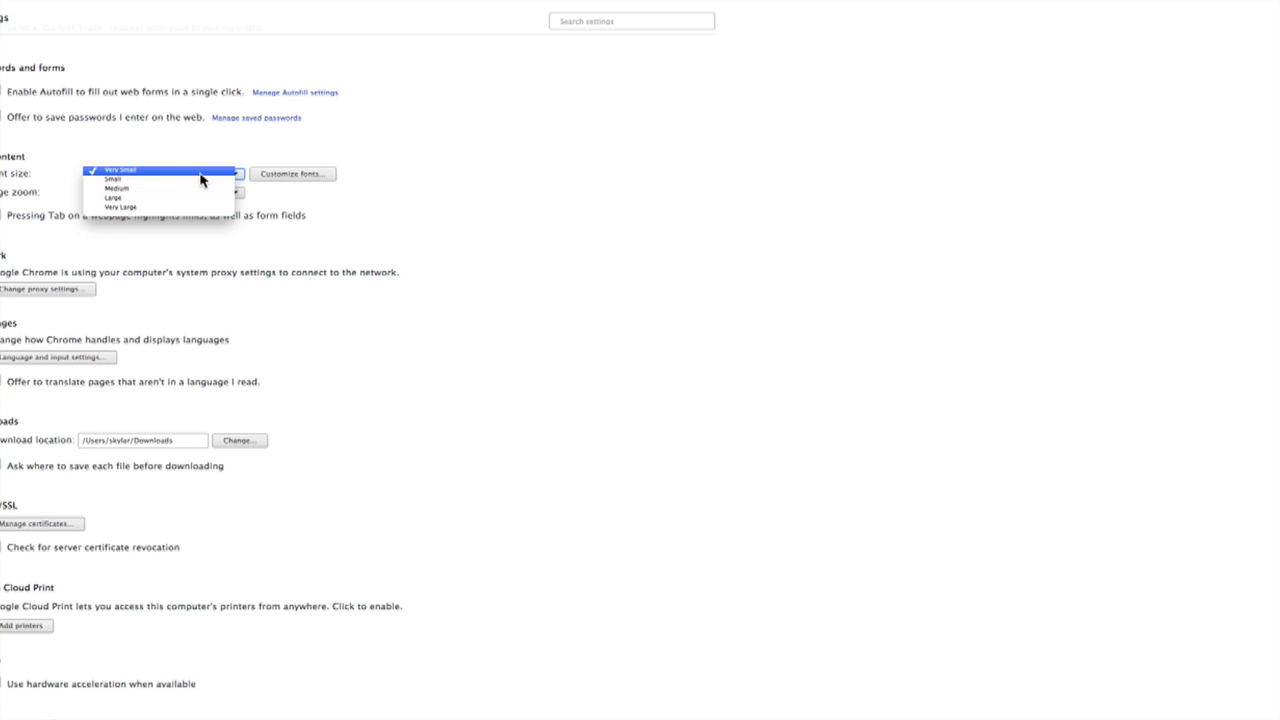
pyautogui.click(120, 170)
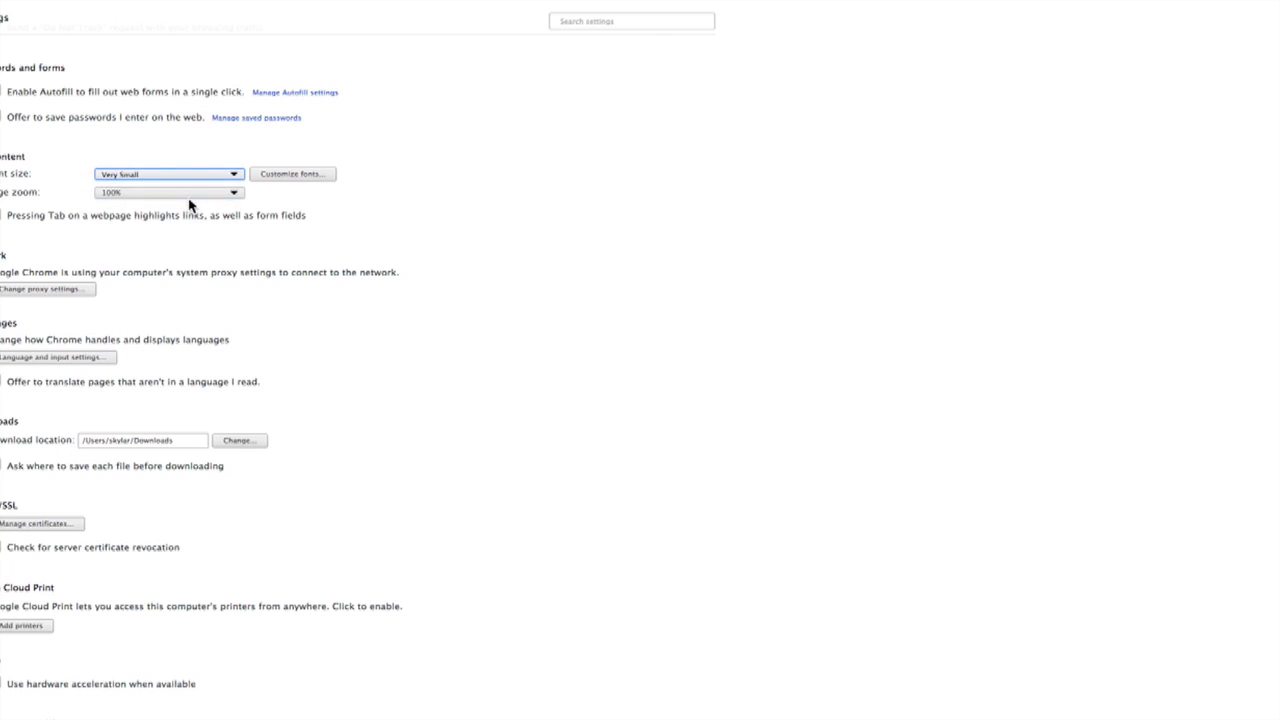